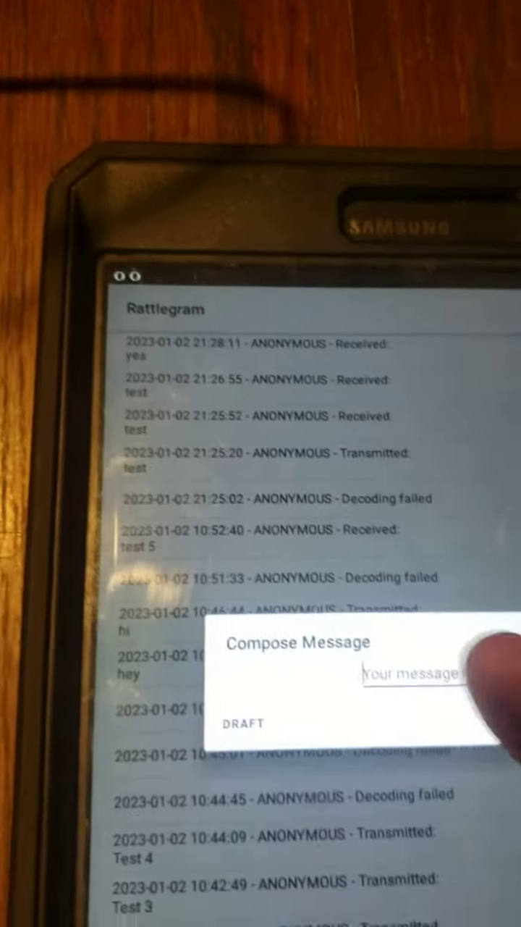
Write the message 'hello' in the Compose Message field without sending it
{"action": "left_click", "coordinate": [406, 675]}
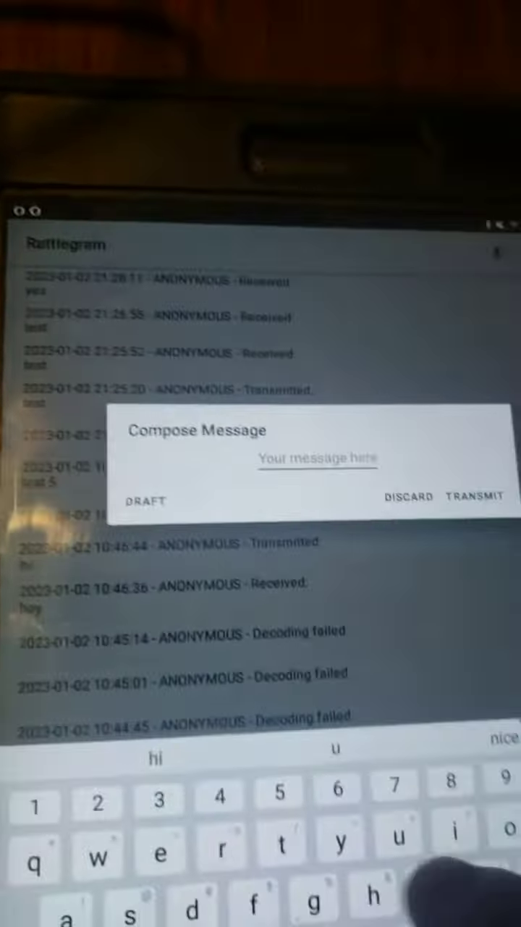
{"action": "type", "text": "hello"}
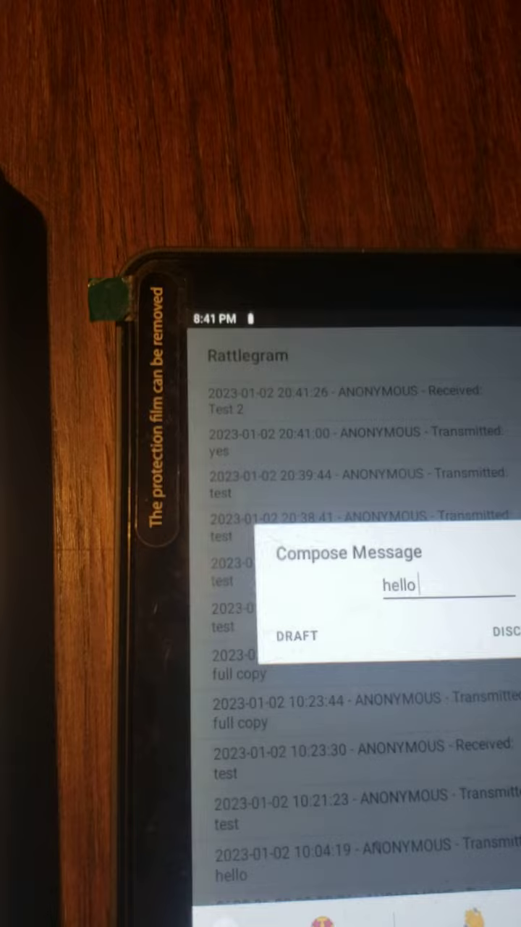